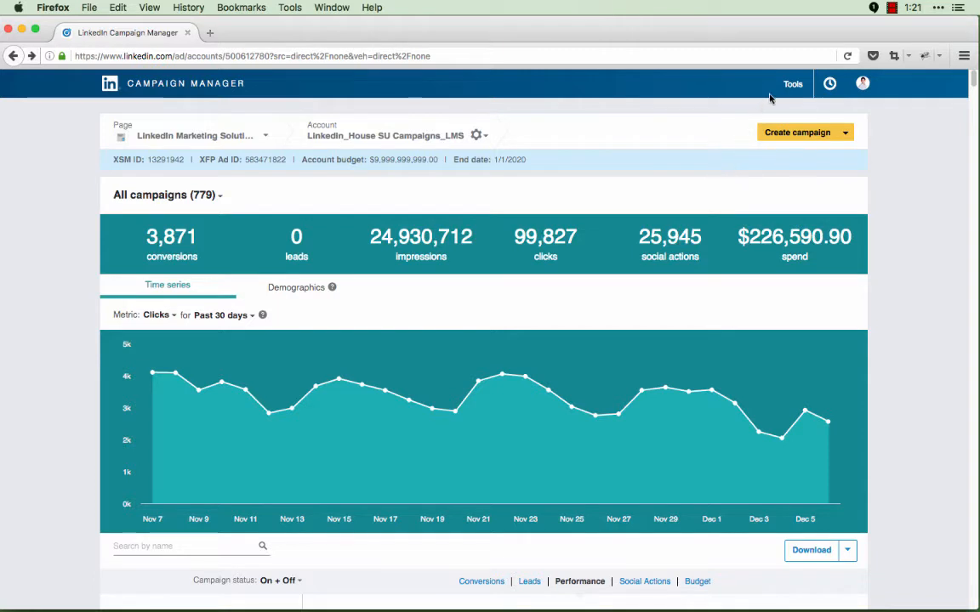
# - Show the Account lists audiences under Matched Audiences, listing 37 lists
pyautogui.click(793, 83)
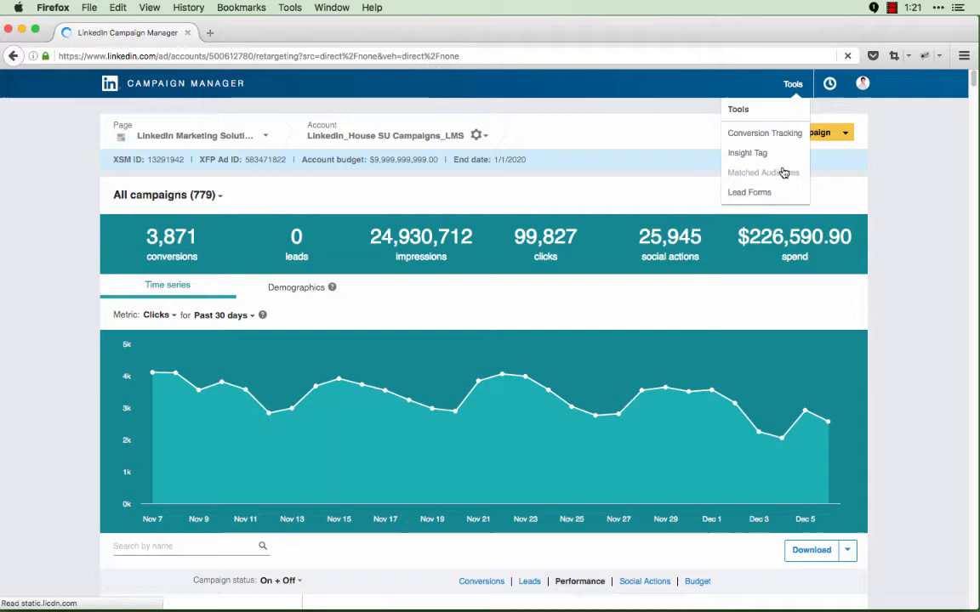
pyautogui.click(762, 171)
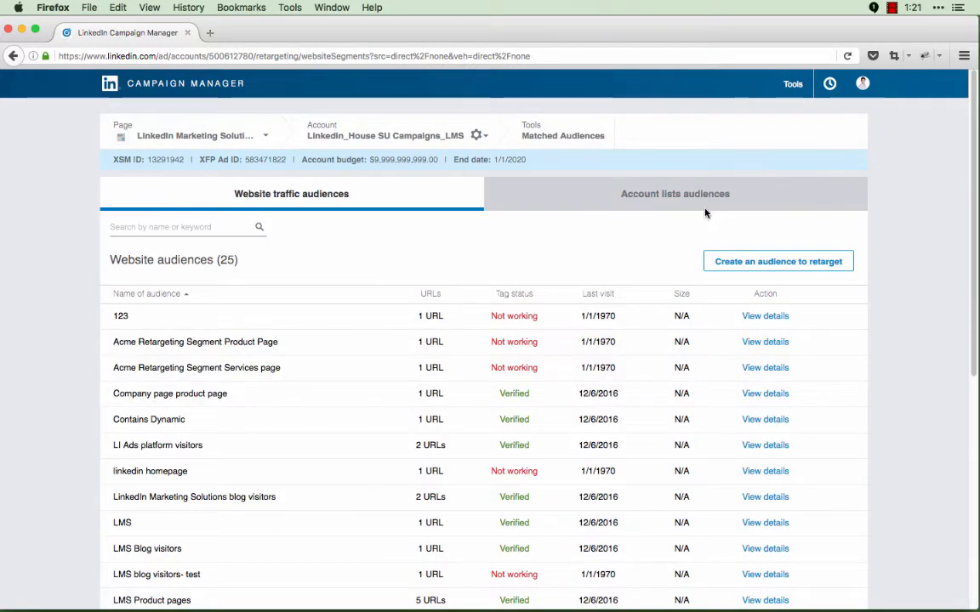
pyautogui.click(674, 194)
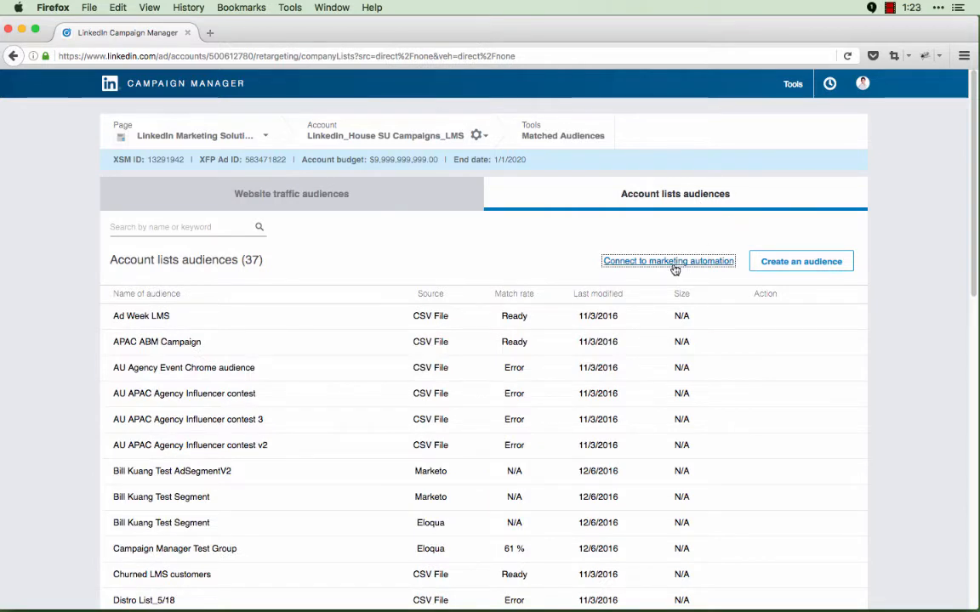
pyautogui.moveTo(667, 259)
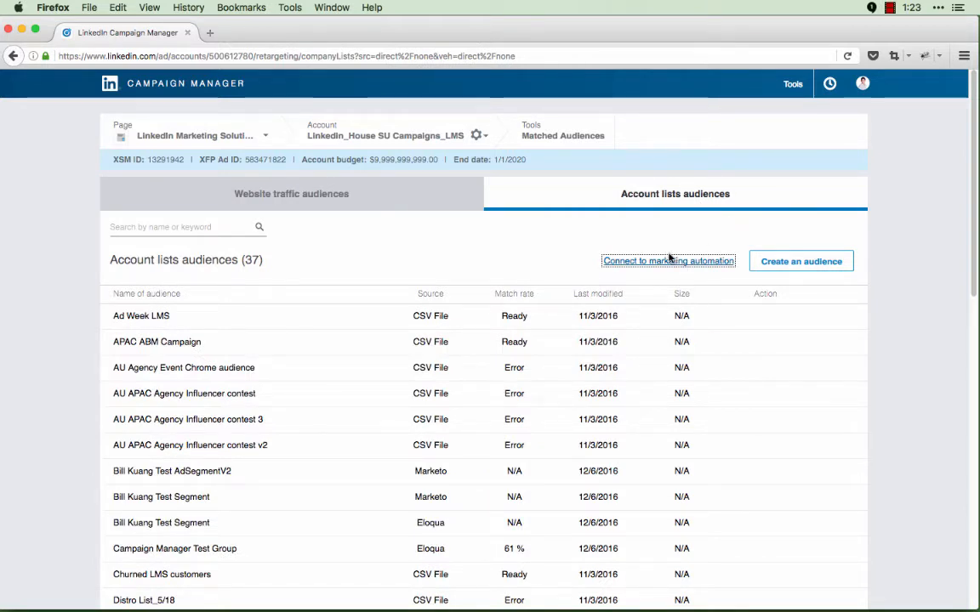
# - Start a marketing automation connection and generate its public and secret API keys
pyautogui.click(667, 262)
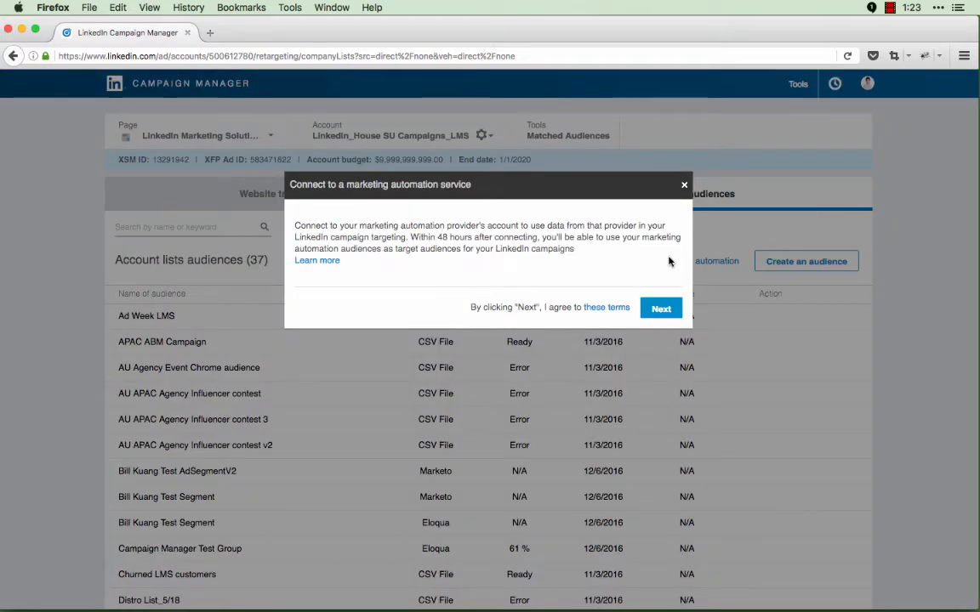
pyautogui.moveTo(660, 280)
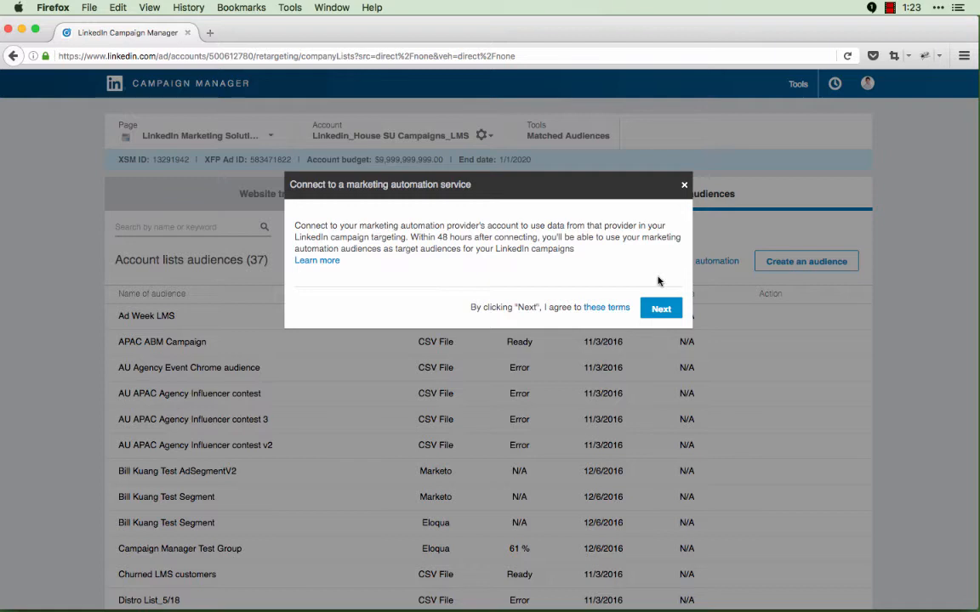
pyautogui.moveTo(679, 292)
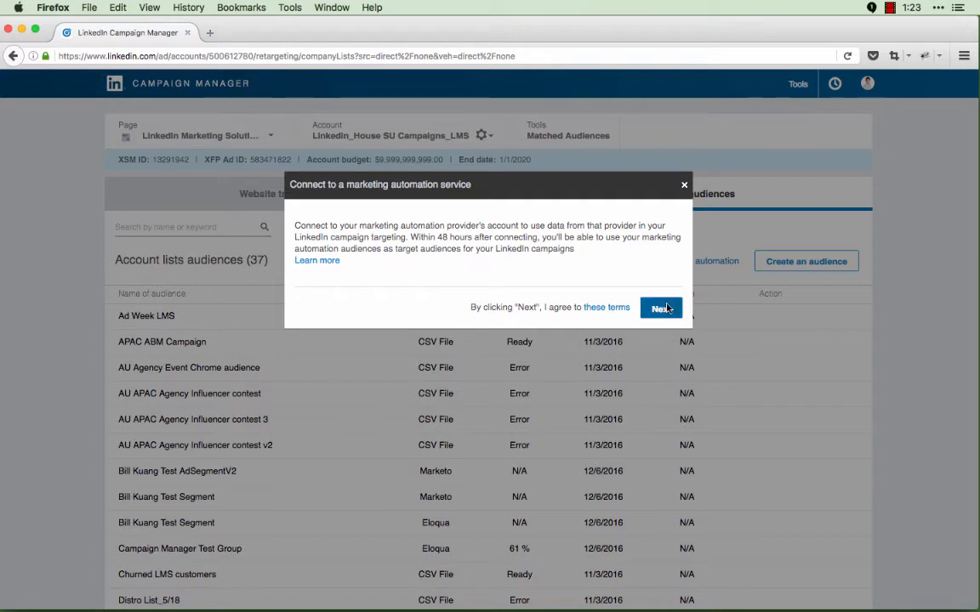
pyautogui.click(661, 307)
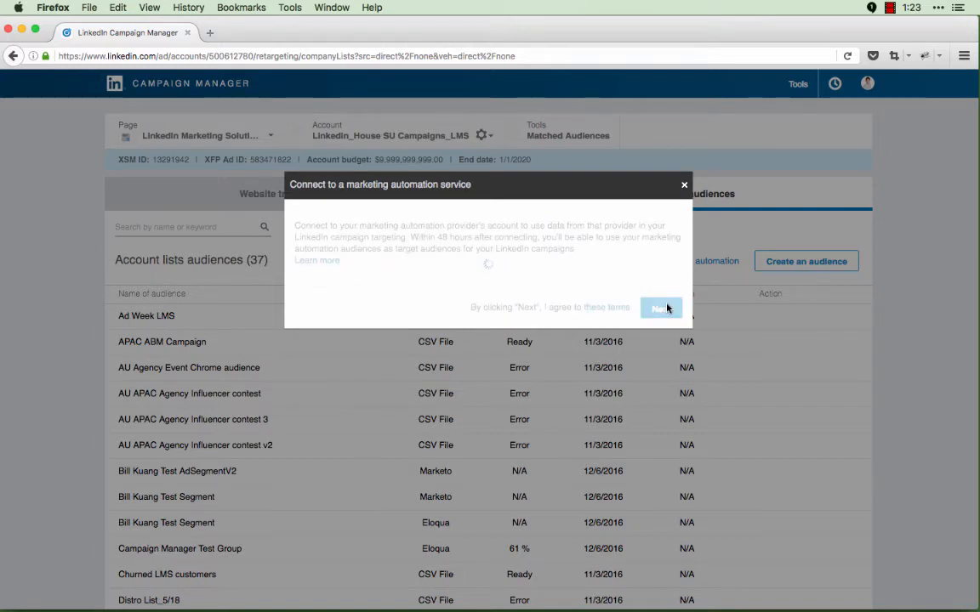
pyautogui.click(660, 308)
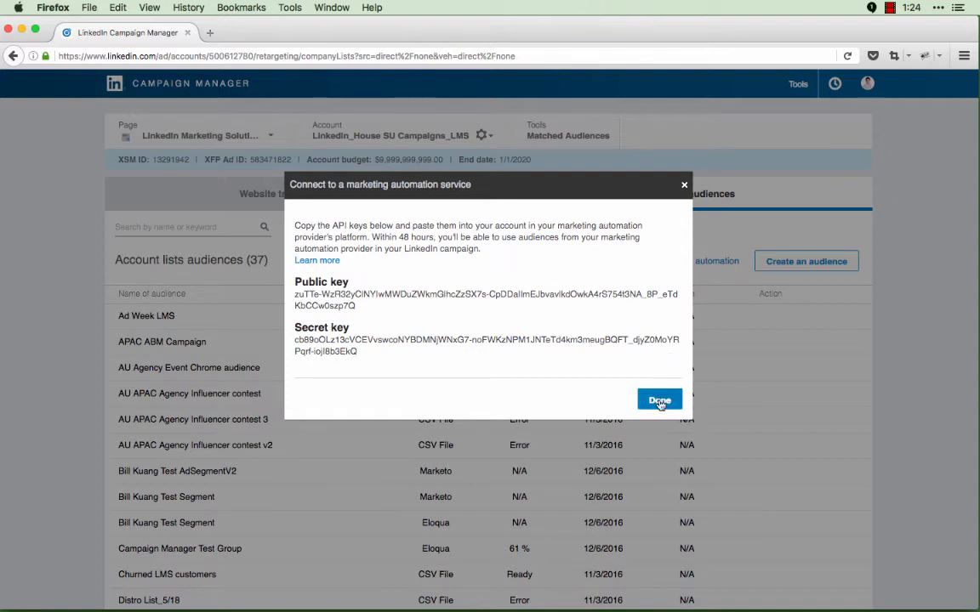
# - Dismiss the API keys dialog with Done, returning to the account lists page
pyautogui.click(660, 400)
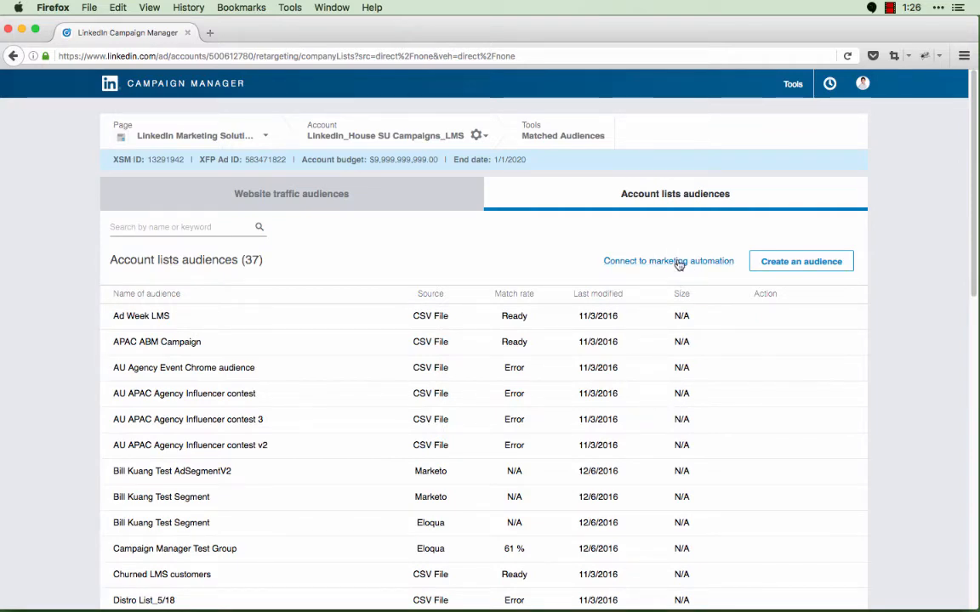
pyautogui.moveTo(690, 262)
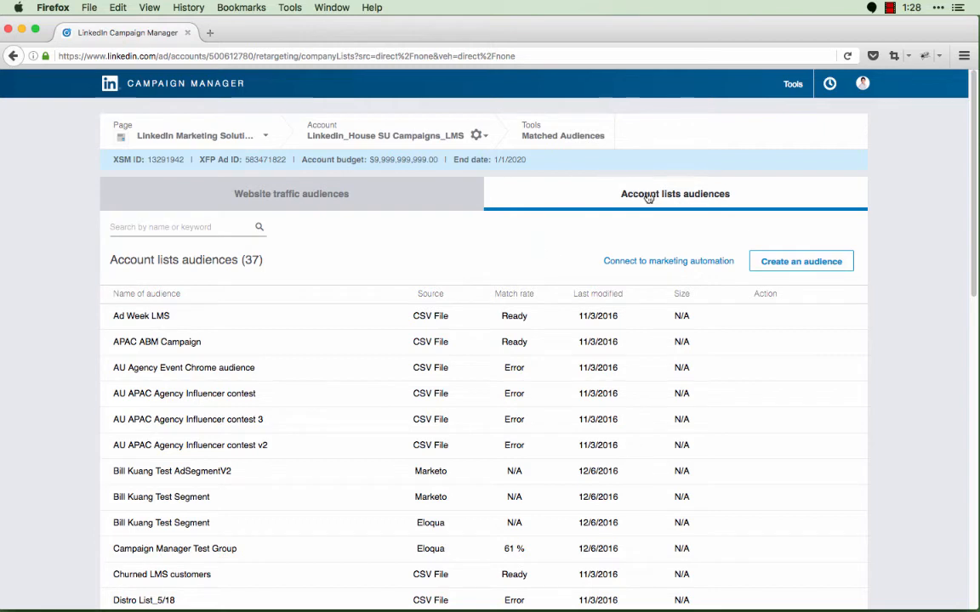
pyautogui.moveTo(650, 199)
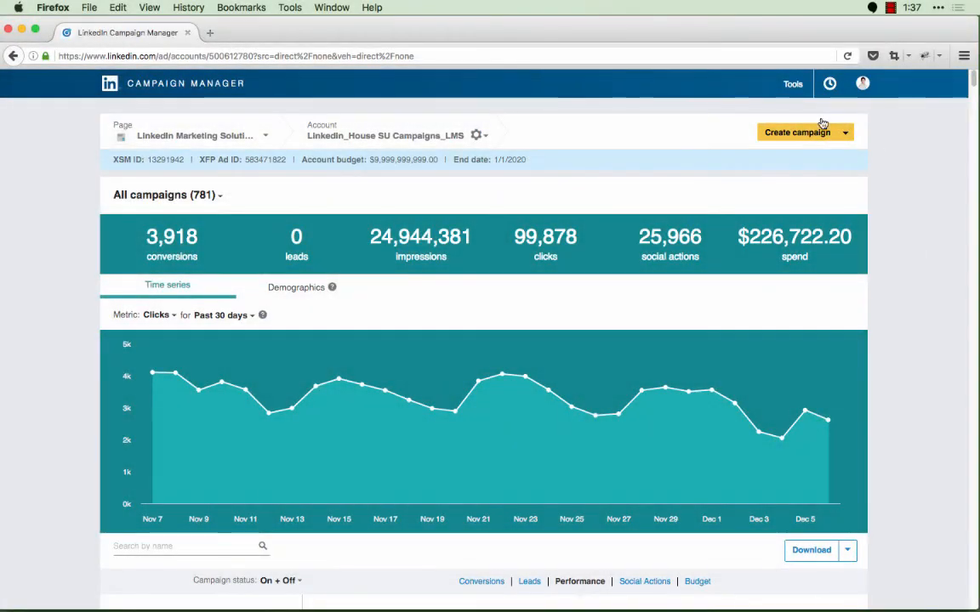
# - Create a Sponsored Content campaign named 'Fall test campaign' and continue past the name step
pyautogui.click(796, 132)
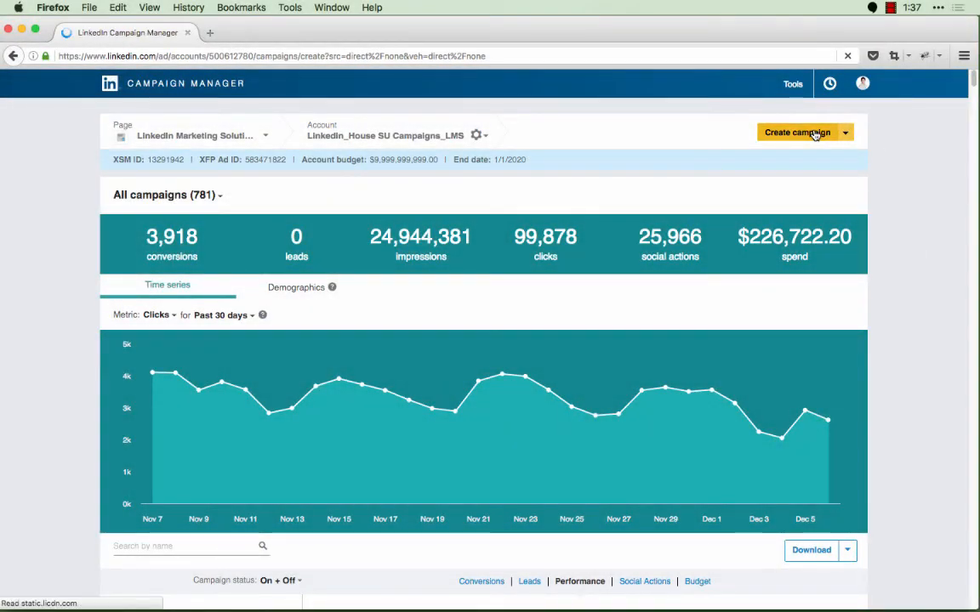
pyautogui.click(797, 133)
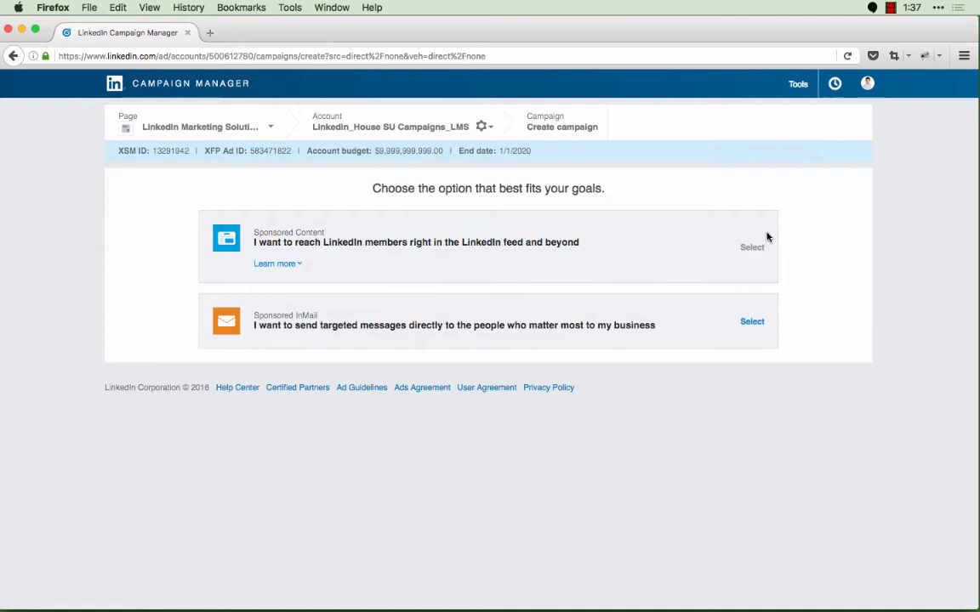
pyautogui.click(752, 248)
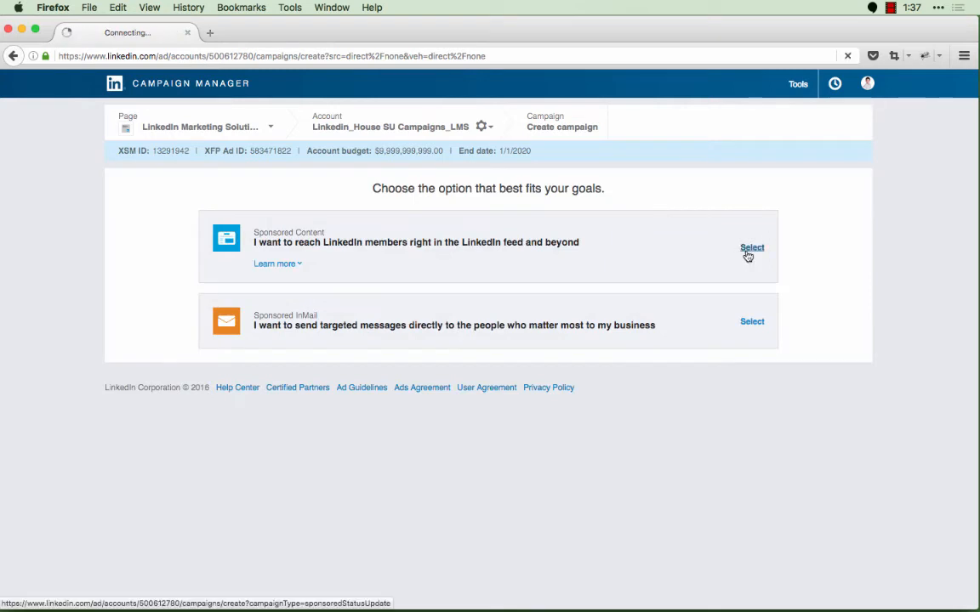
pyautogui.click(752, 248)
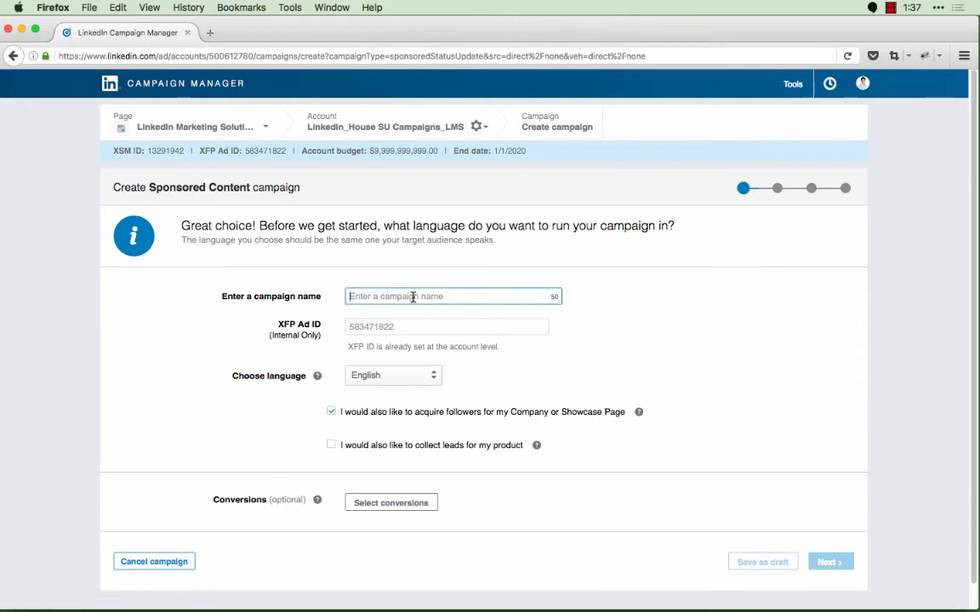
pyautogui.write('Fall test campaign')
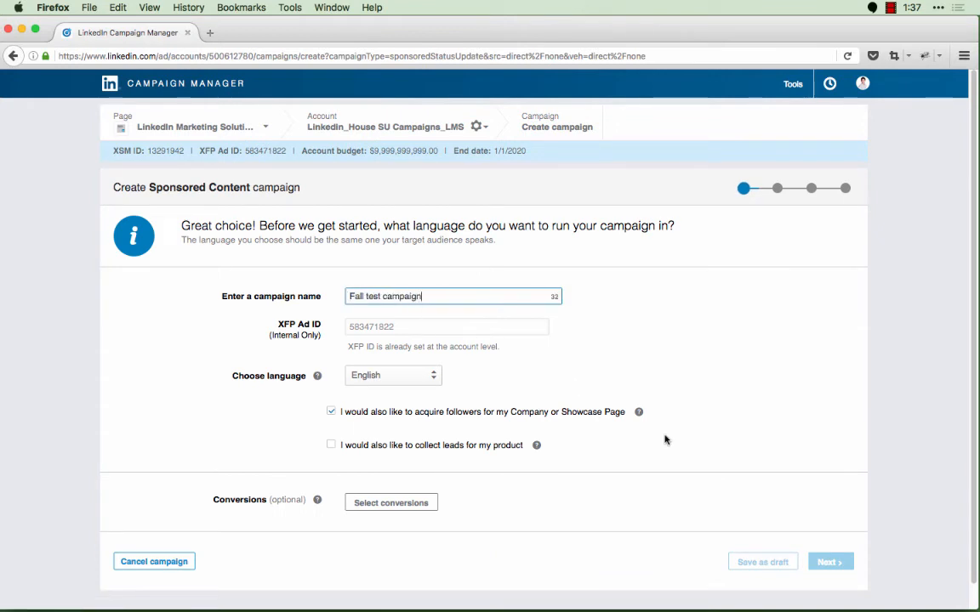
pyautogui.click(830, 562)
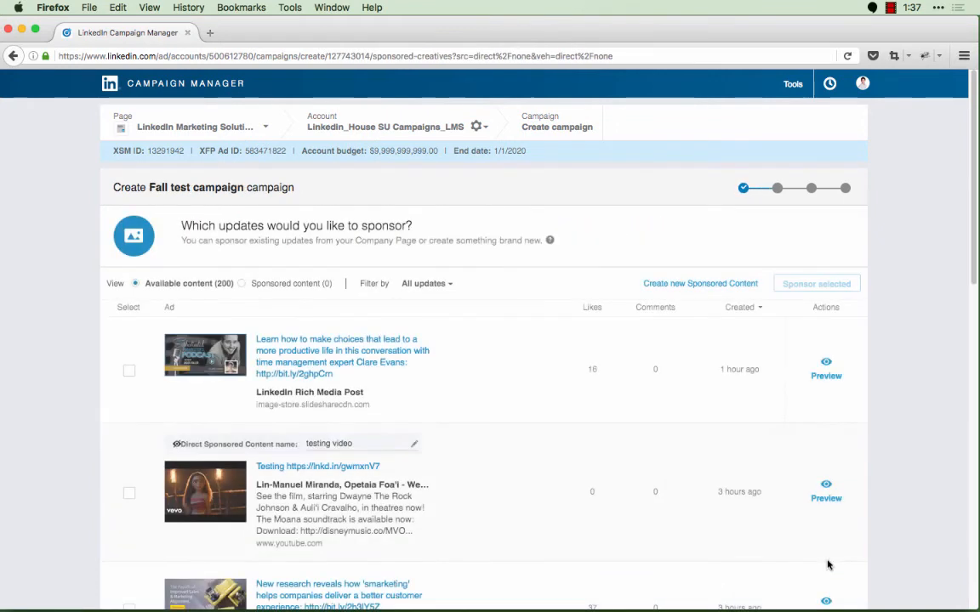
# - Sponsor the first company update and proceed to audience targeting
pyautogui.click(130, 371)
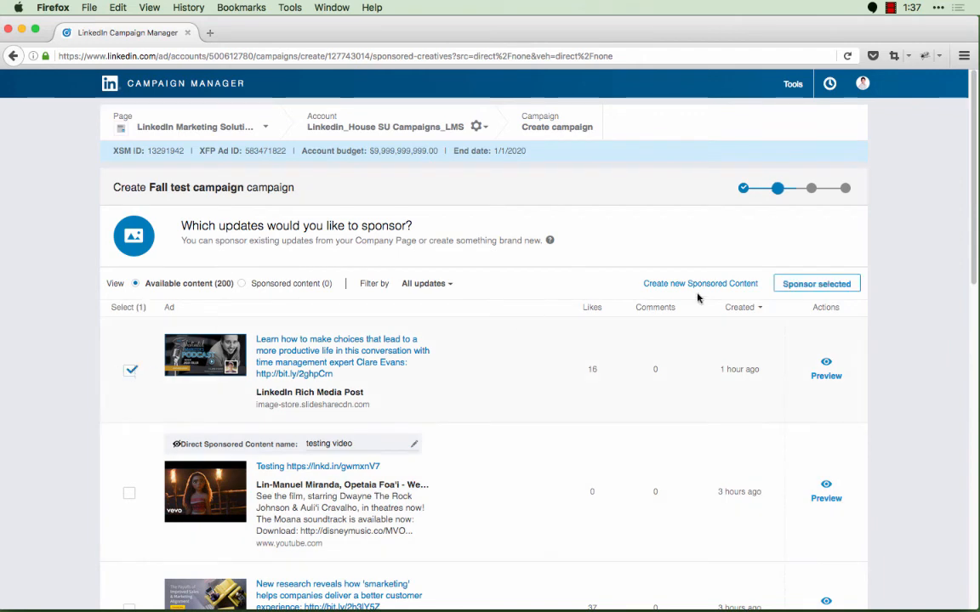
pyautogui.click(814, 283)
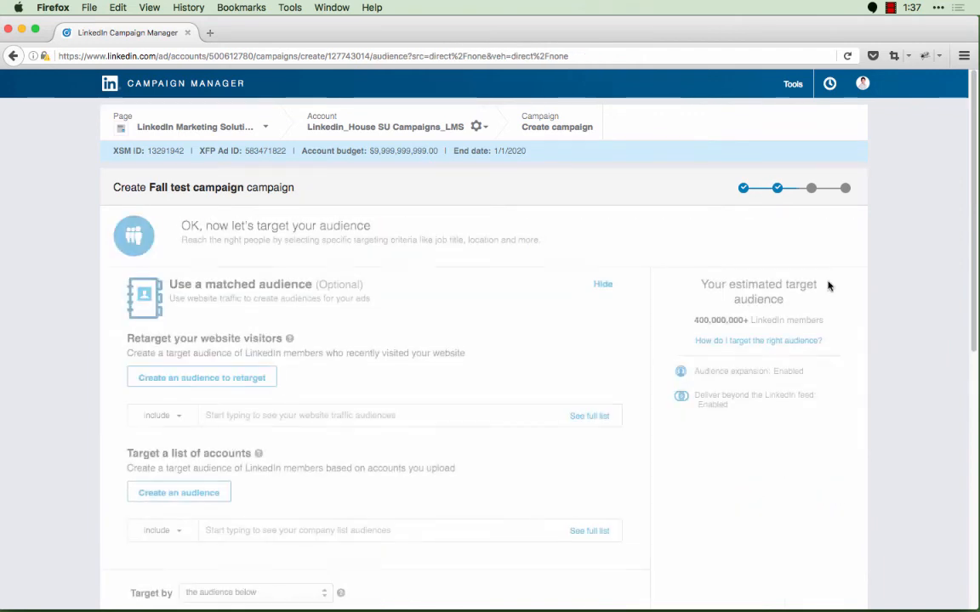
# - Target the Ad Week LMS account list in the United States and advance to the budget step
pyautogui.scroll(-3)
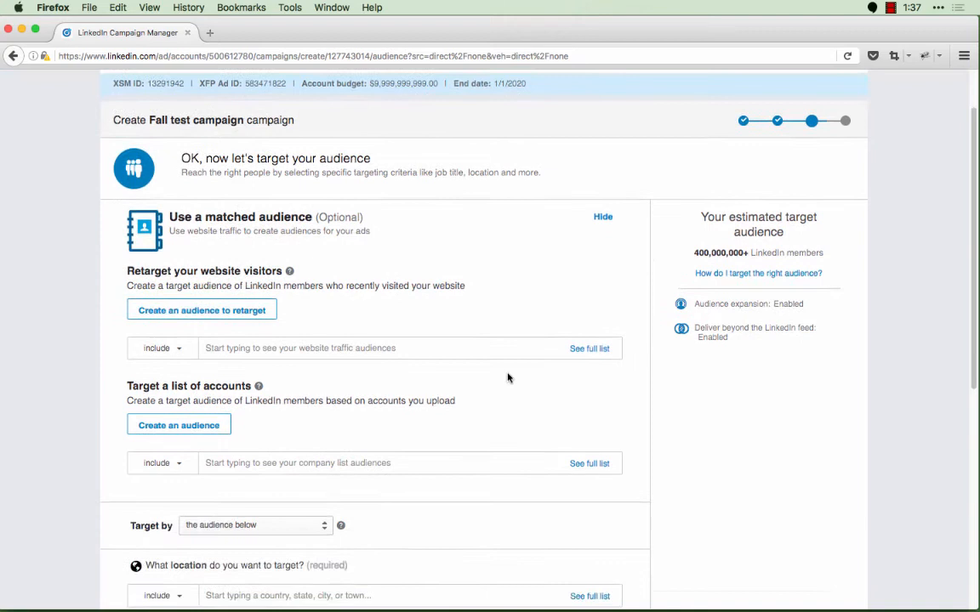
pyautogui.scroll(-3)
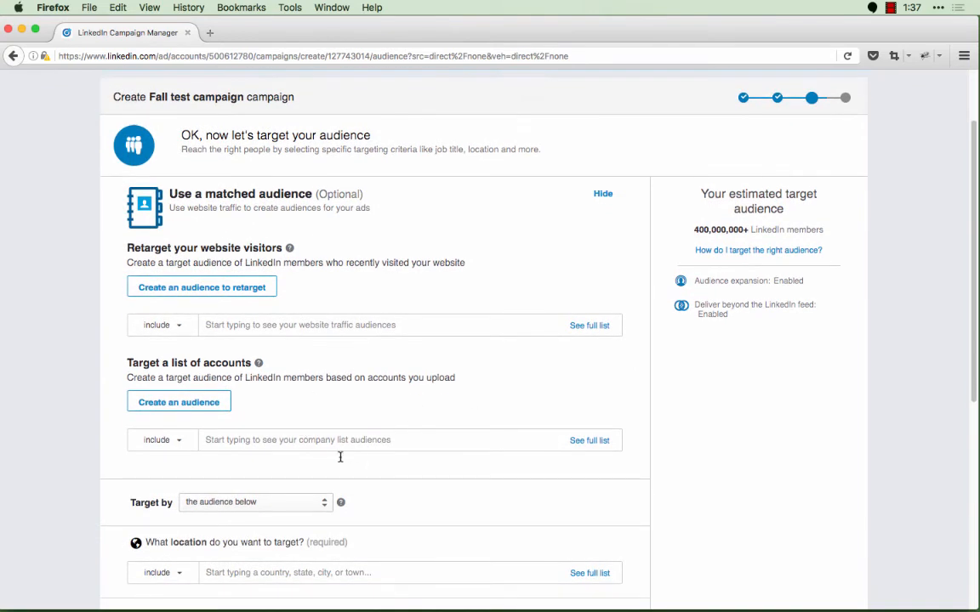
pyautogui.moveTo(347, 456)
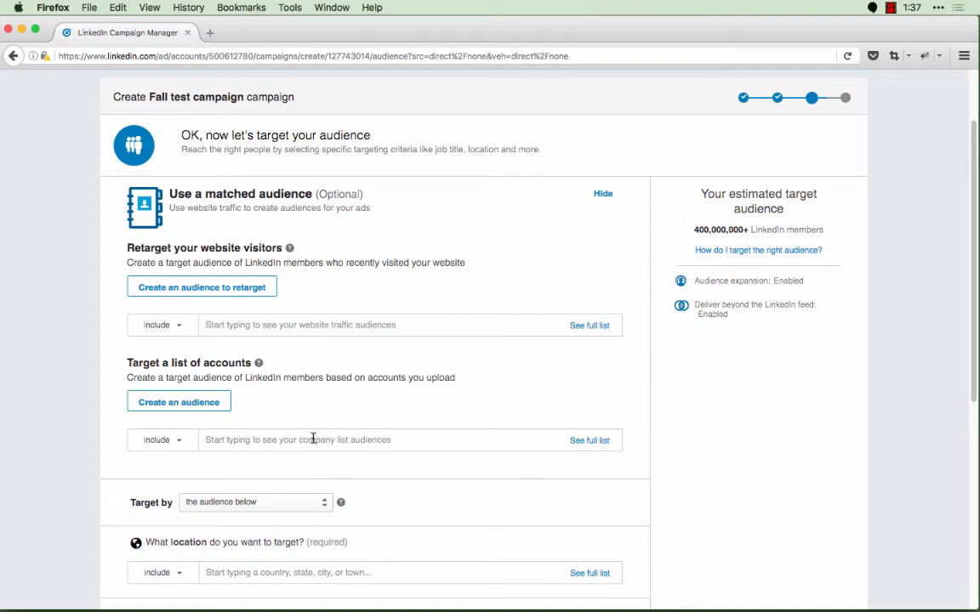
pyautogui.write('L')
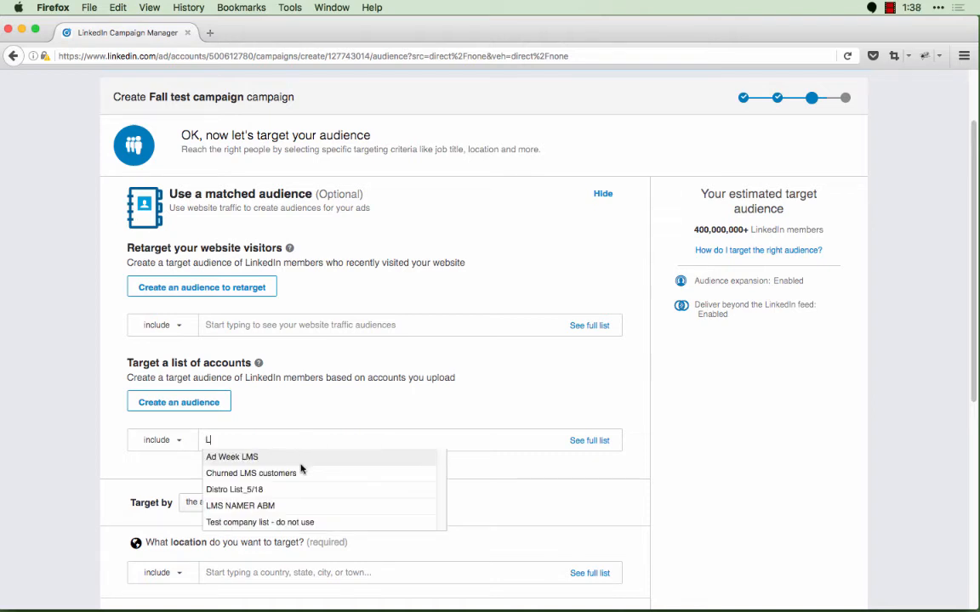
pyautogui.click(232, 456)
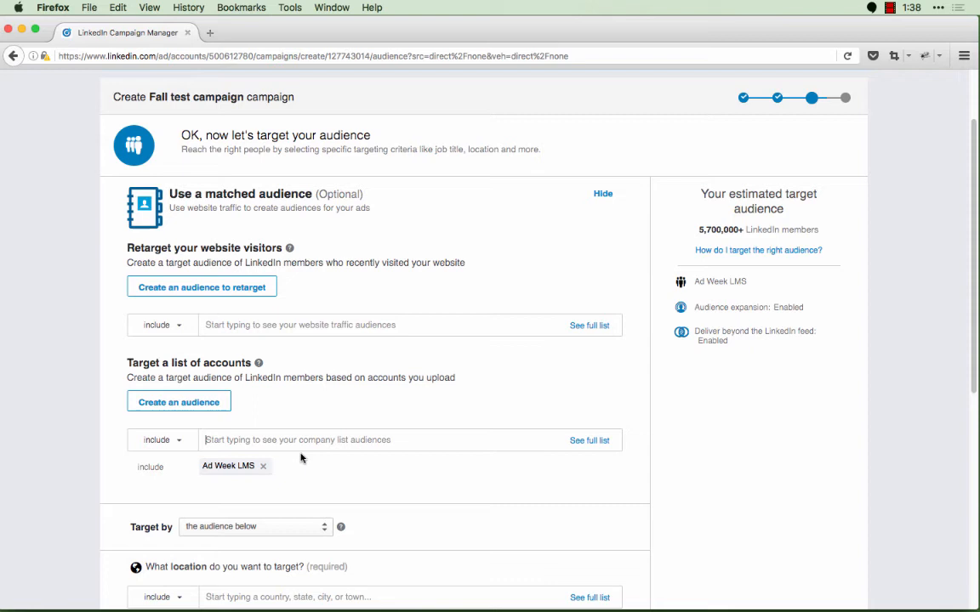
pyautogui.click(589, 439)
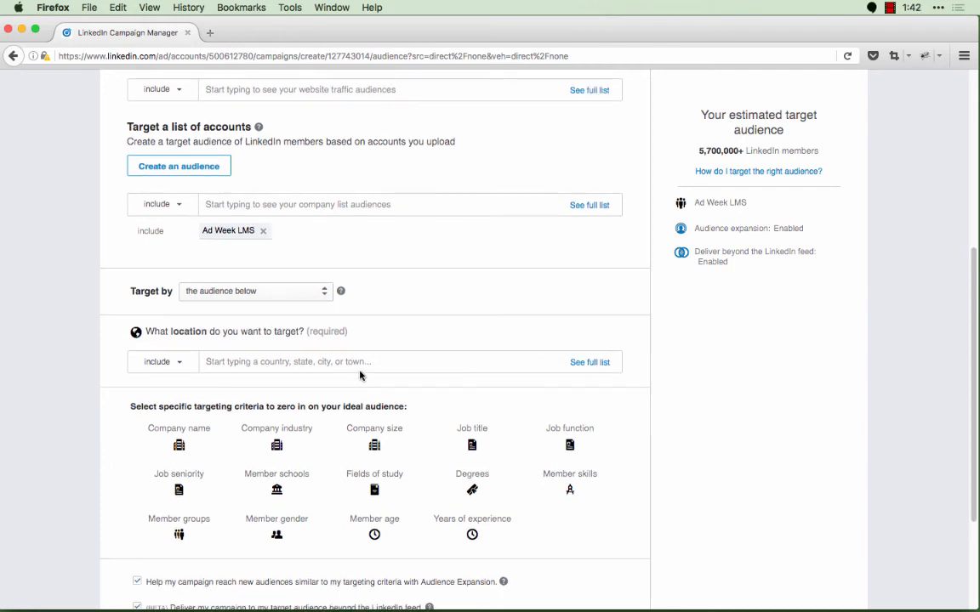
pyautogui.write('united s')
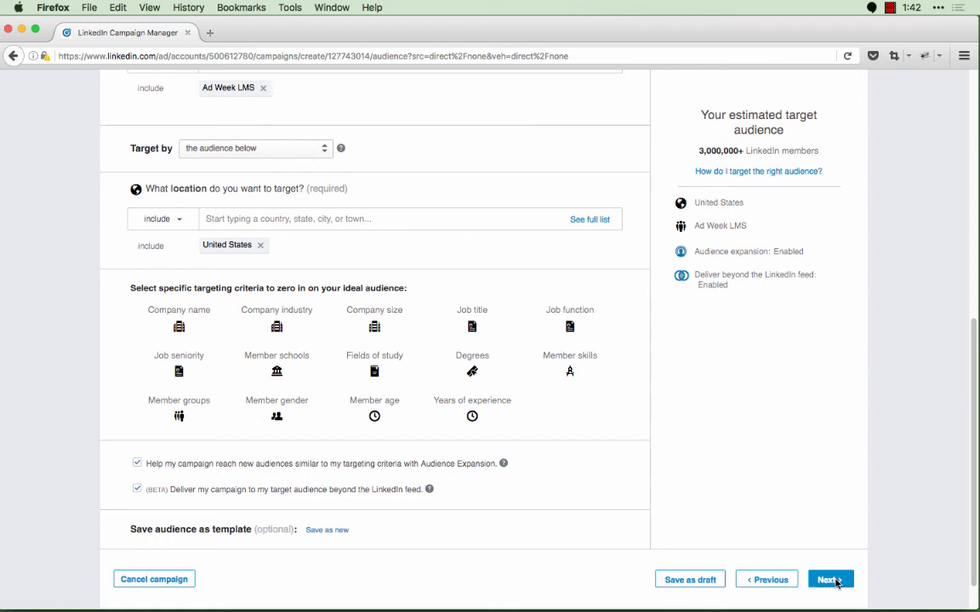
pyautogui.click(830, 579)
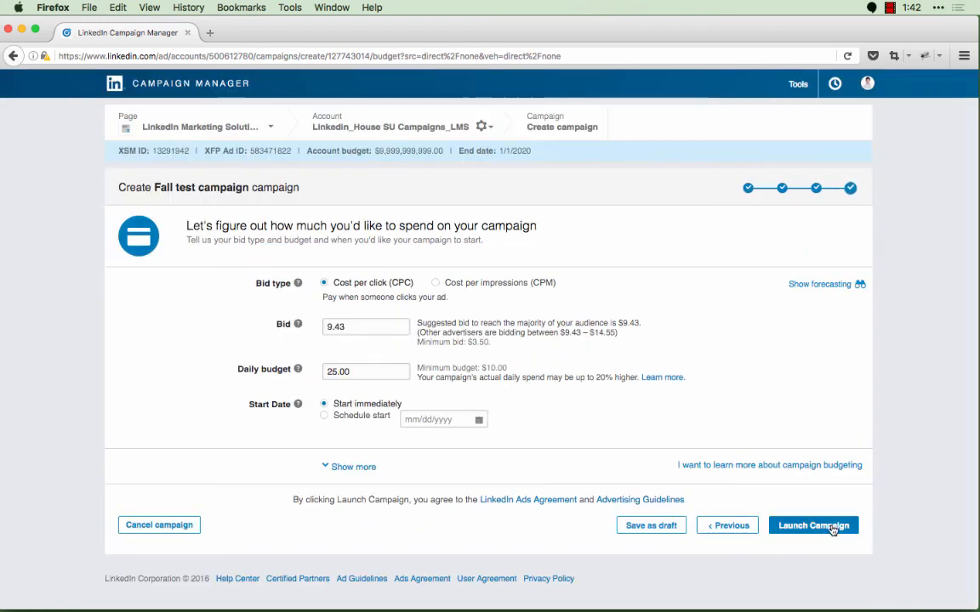